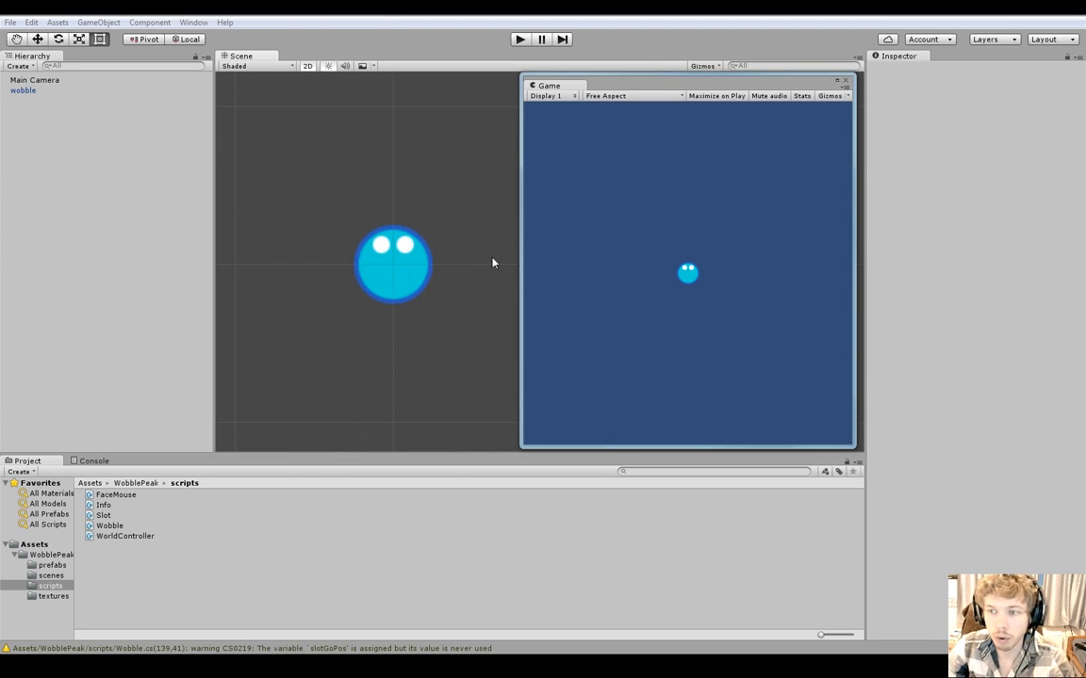
mouse_move(385, 249)
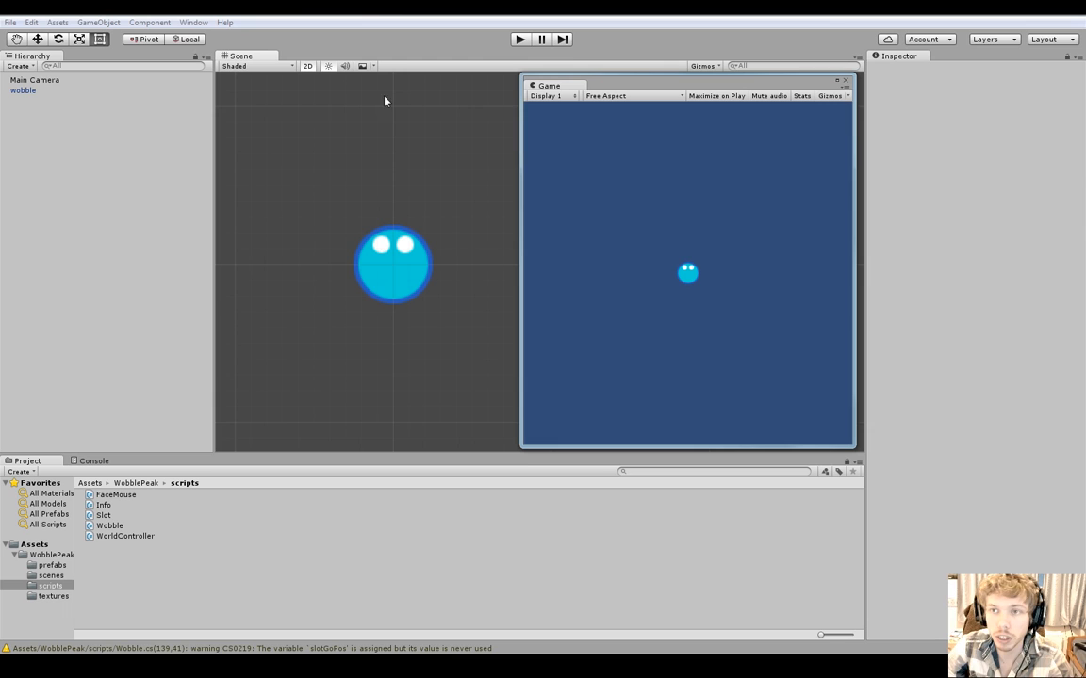
mouse_move(648, 174)
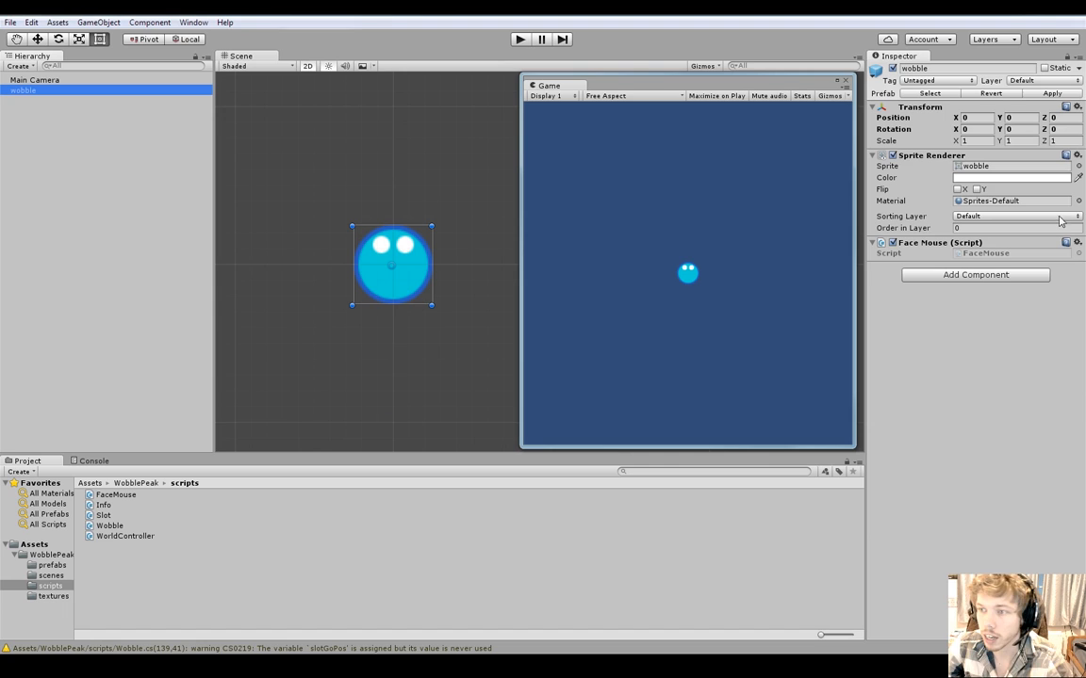
left_click(871, 154)
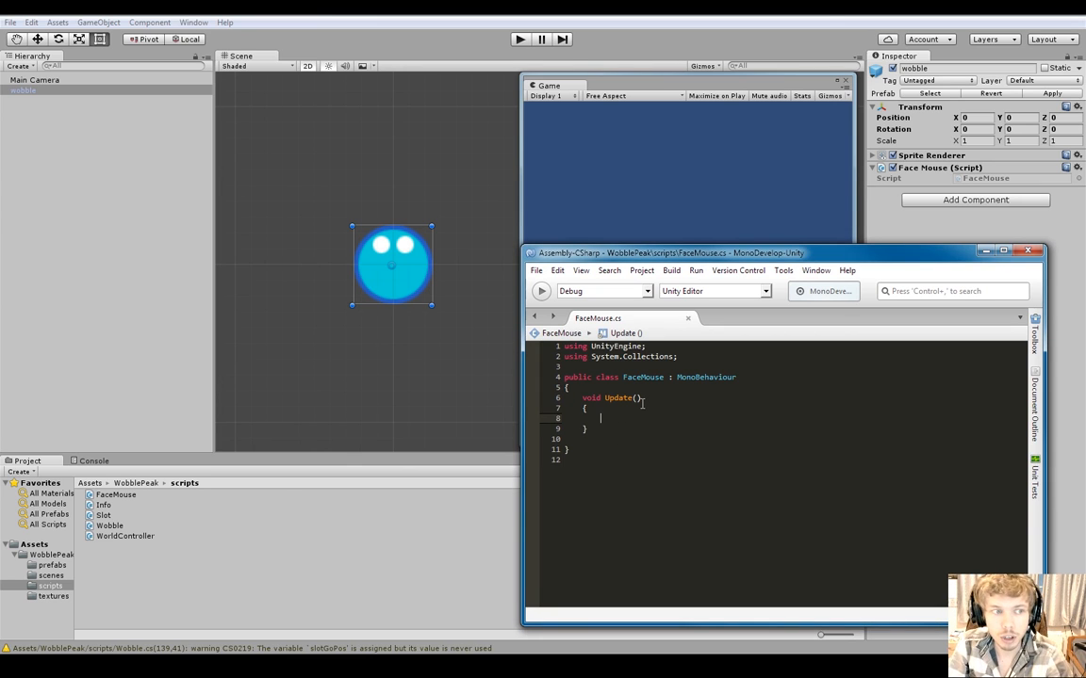
Step: Call faceMouse(); from Update and declare an empty void faceMouse() method below it
type("face")
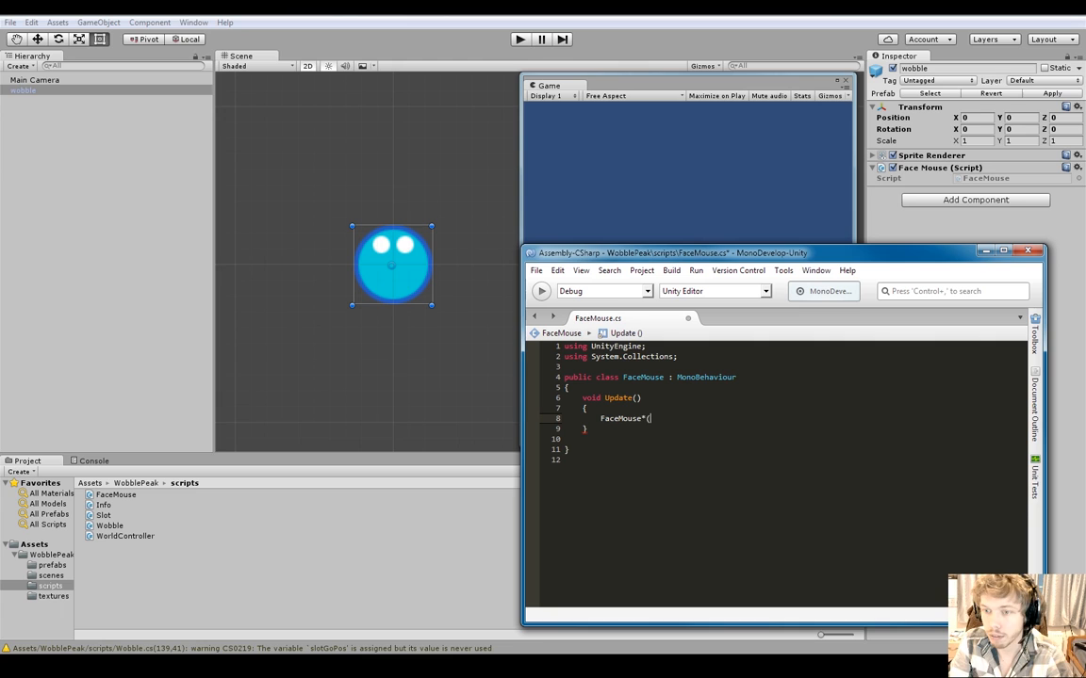
type(");")
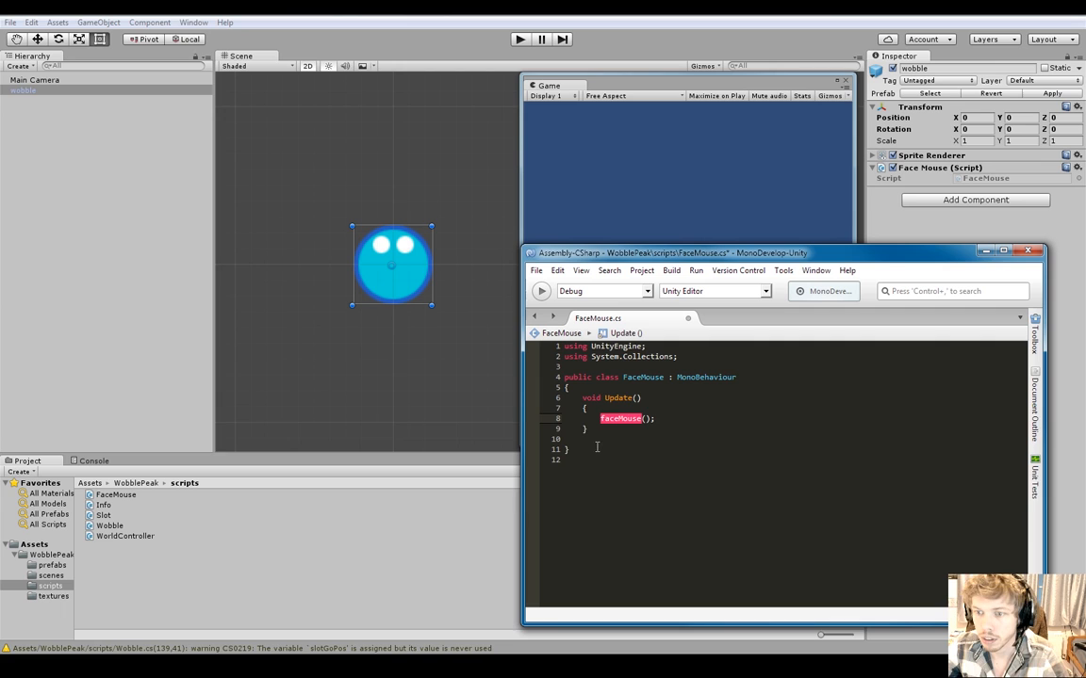
type("void")
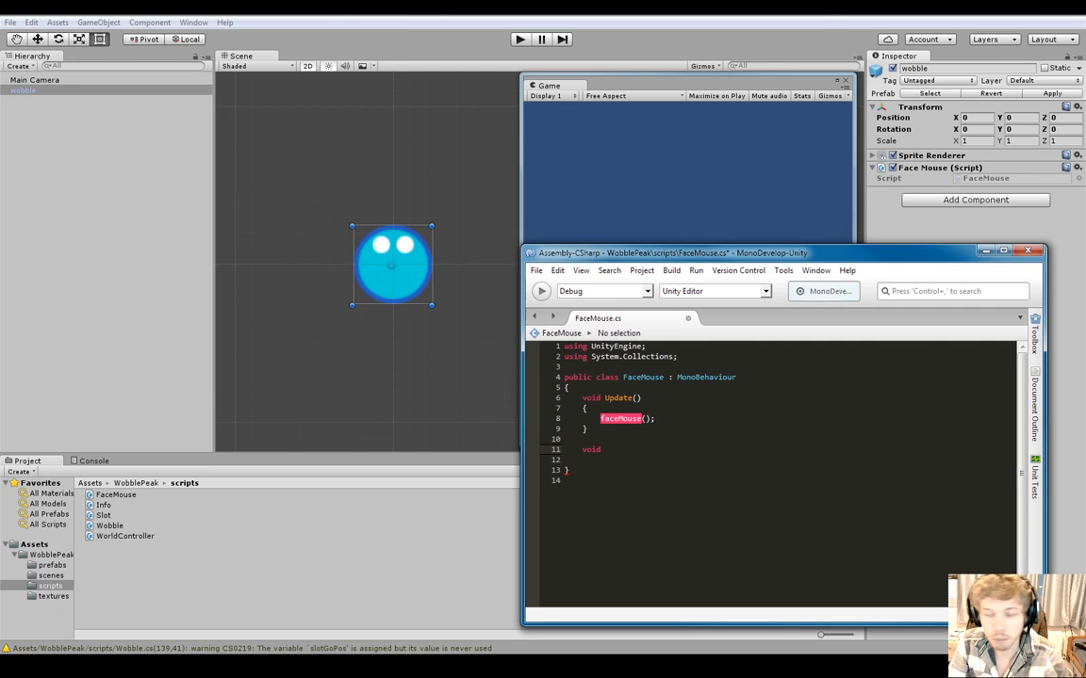
type("fa")
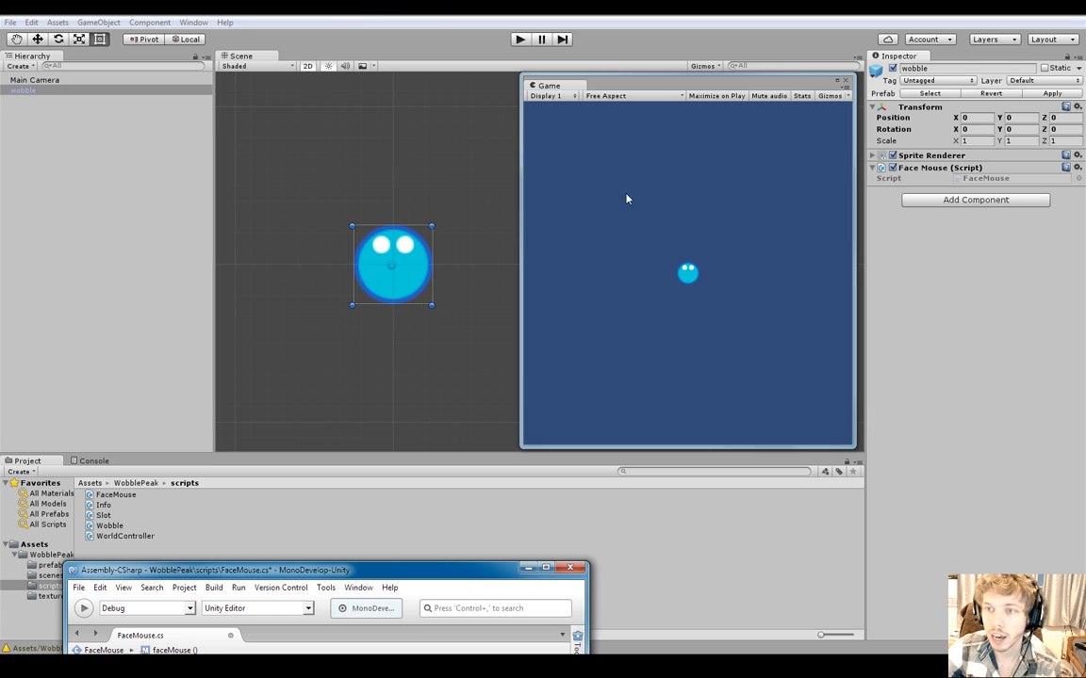
mouse_move(611, 177)
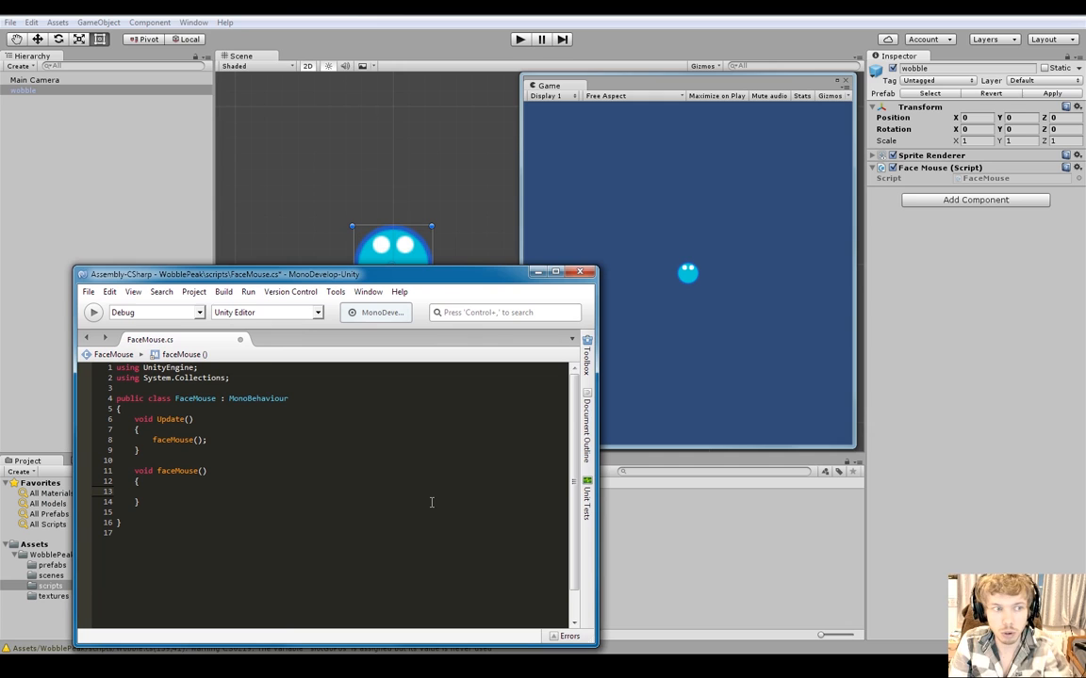
Step: Declare Vector3 mousePosition = Input.mousePosition; and start the mousePosition reassignment line
type("Vector3 m")
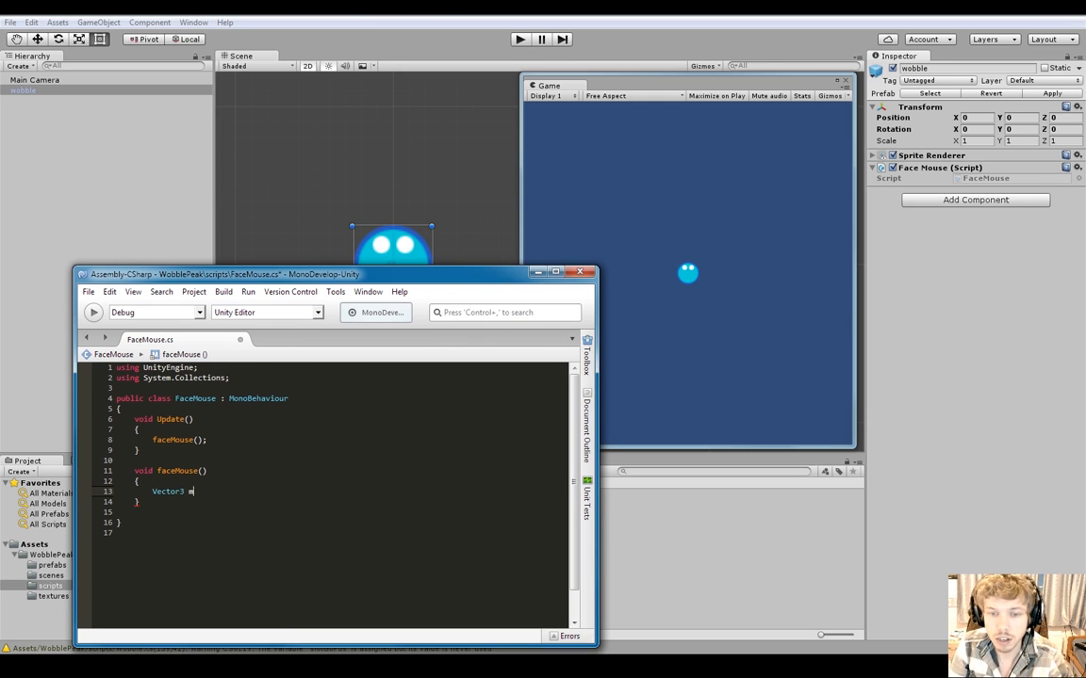
type("ousePosition = Input.")
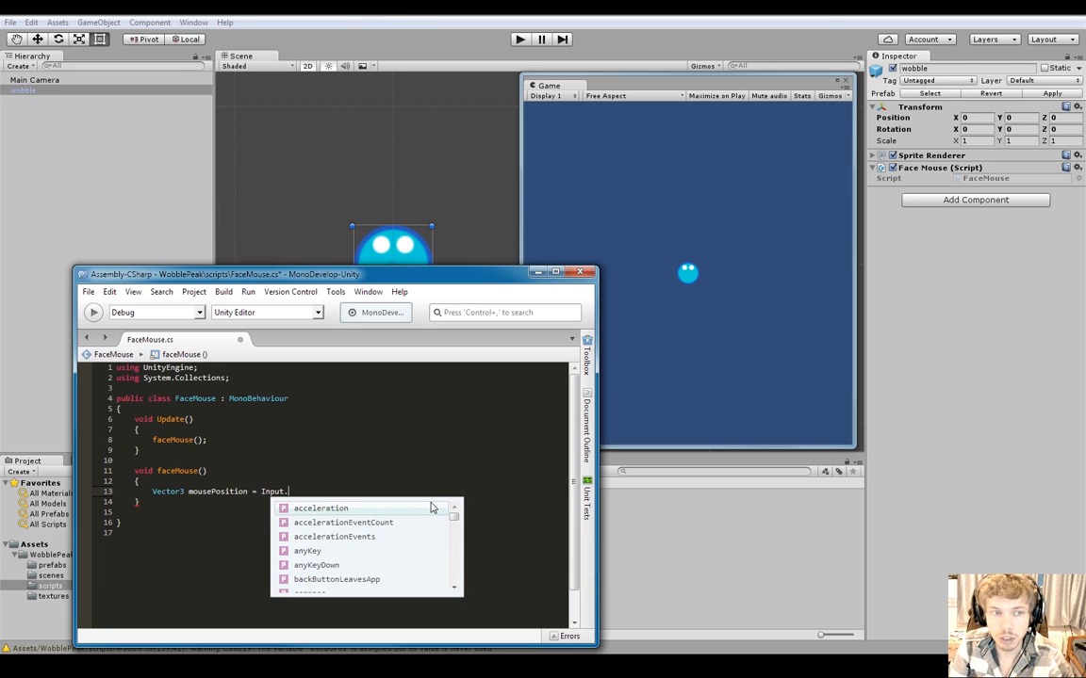
type("mousePosition;")
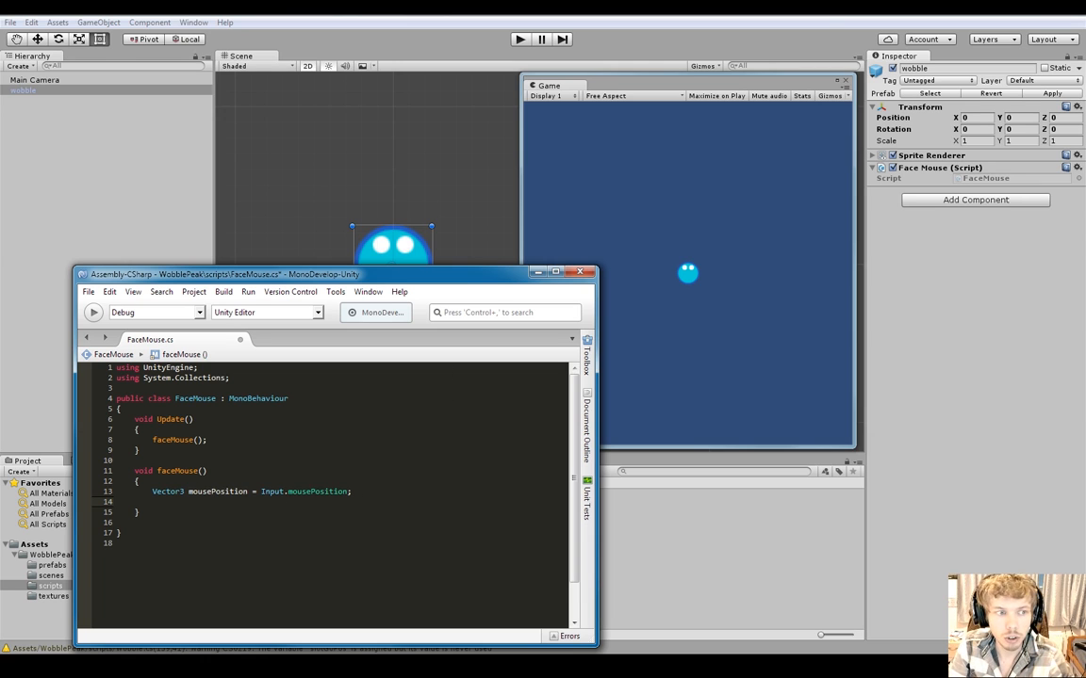
type("mousePosition =")
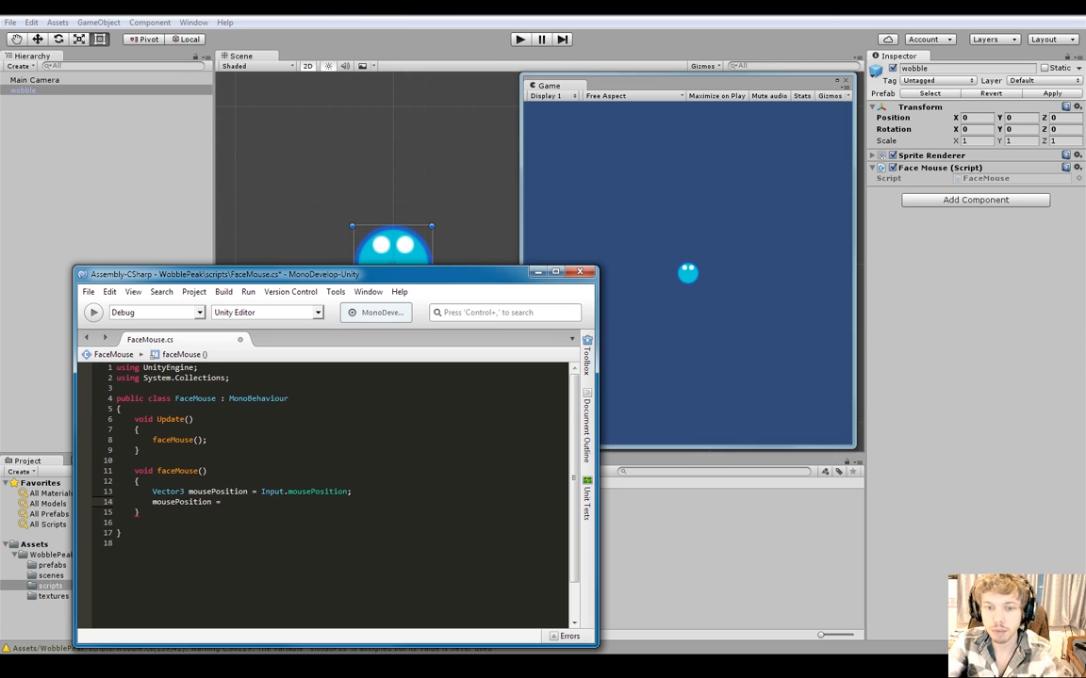
Step: Assign mousePosition = Camera.main.ScreenToWorldPoint(mousePosition); via autocomplete
left_click(222, 501)
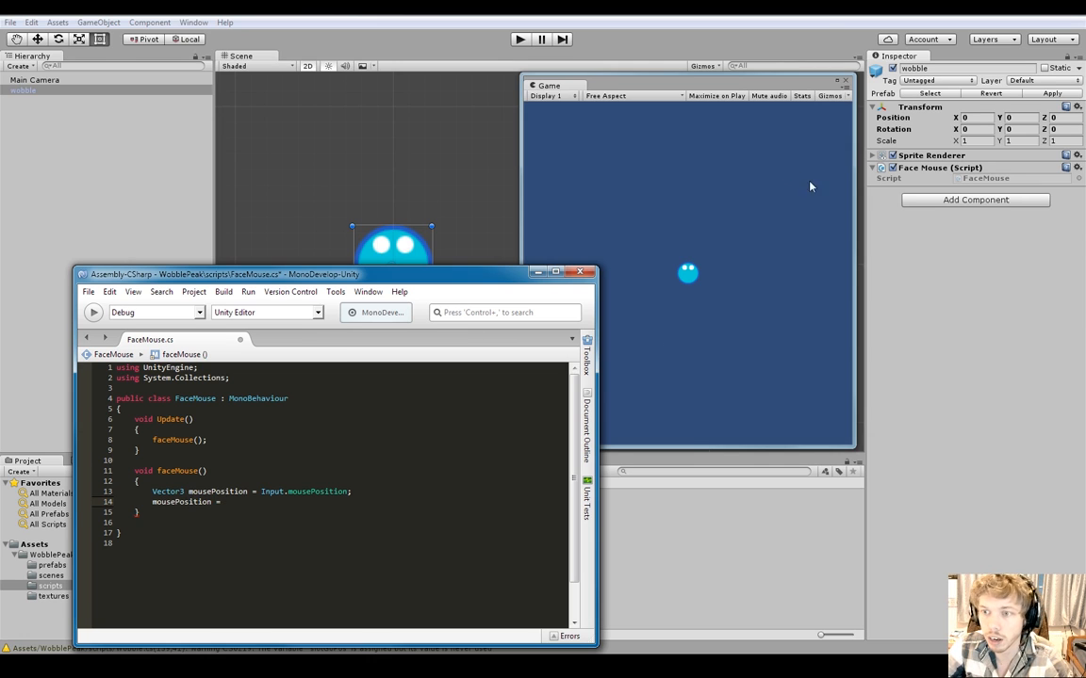
left_click(223, 501)
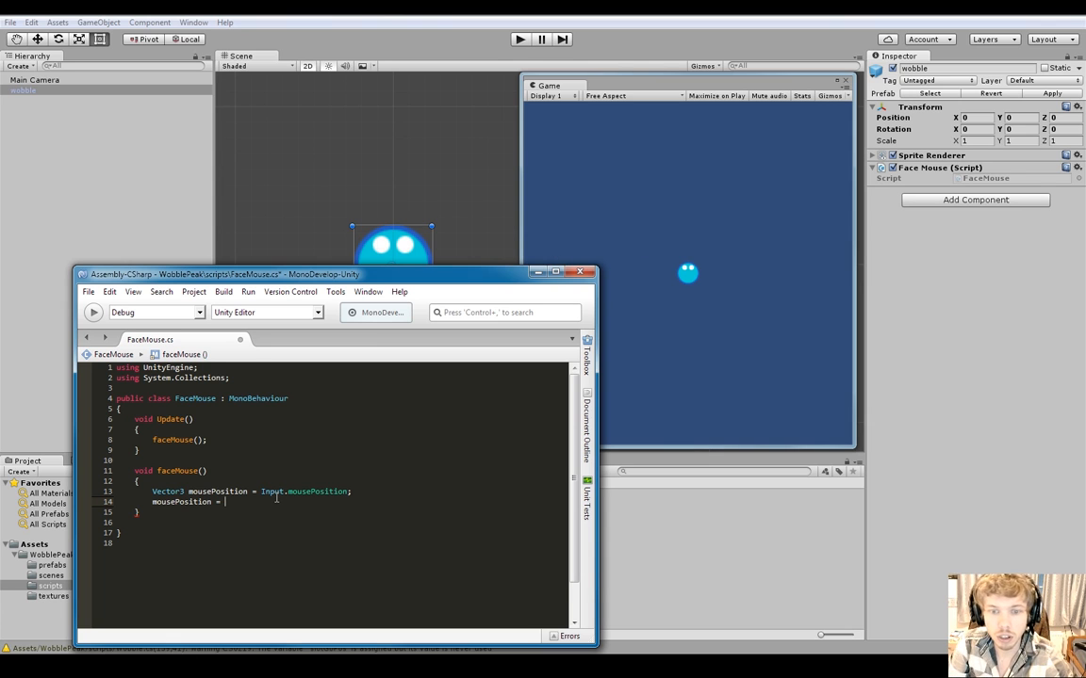
type("Camera.")
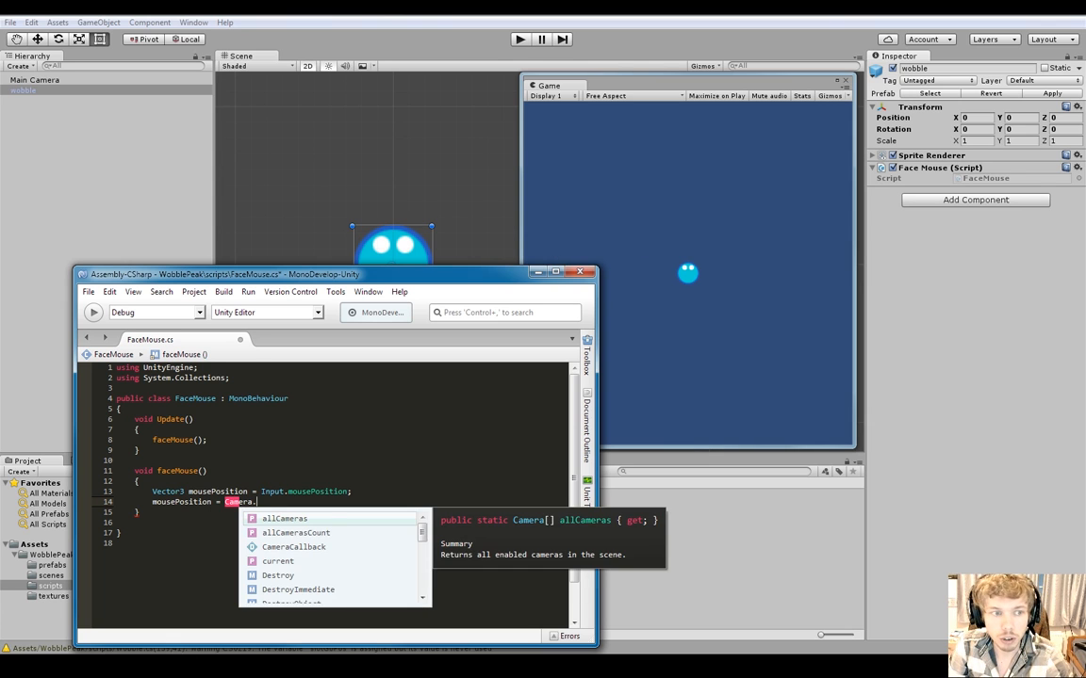
type(".main.")
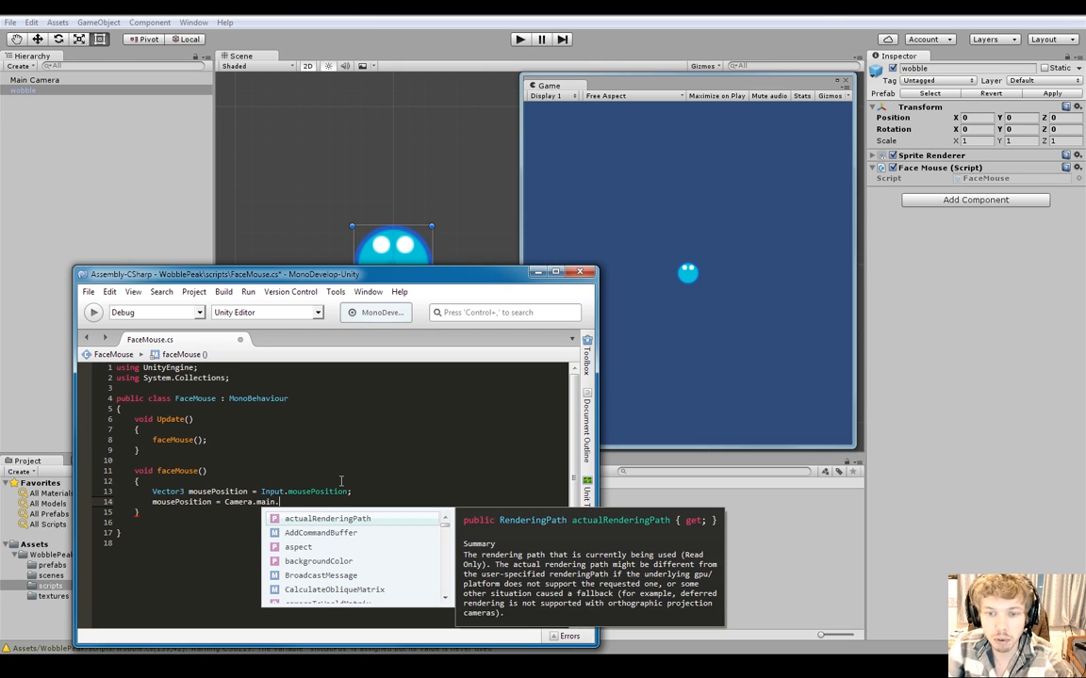
type("sePosition);")
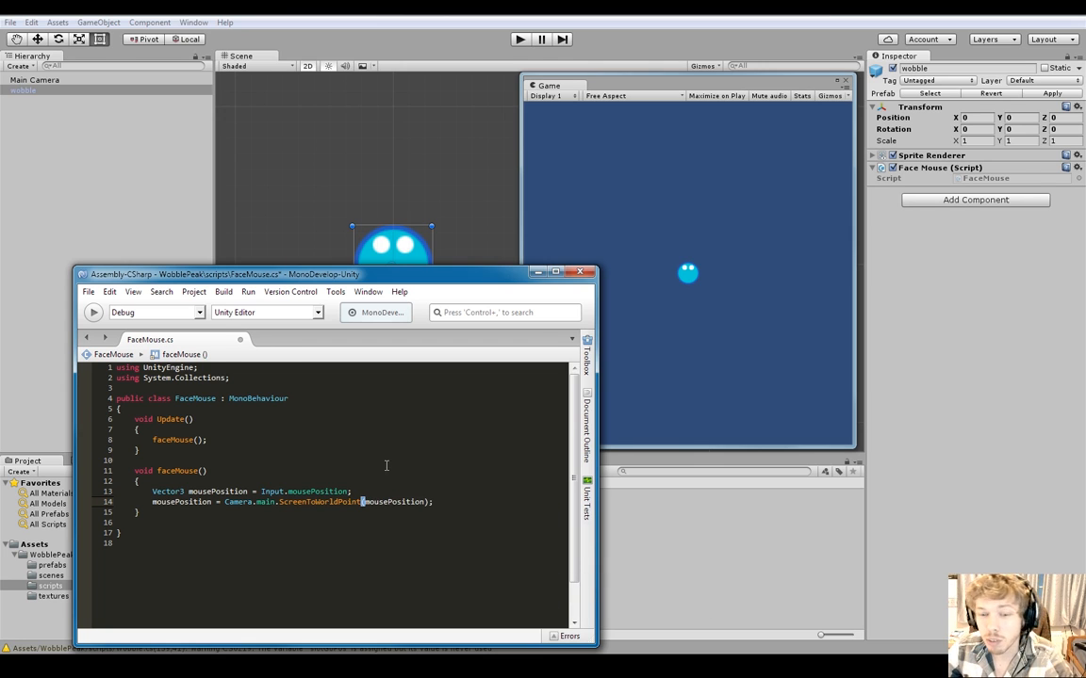
double_click(218, 490)
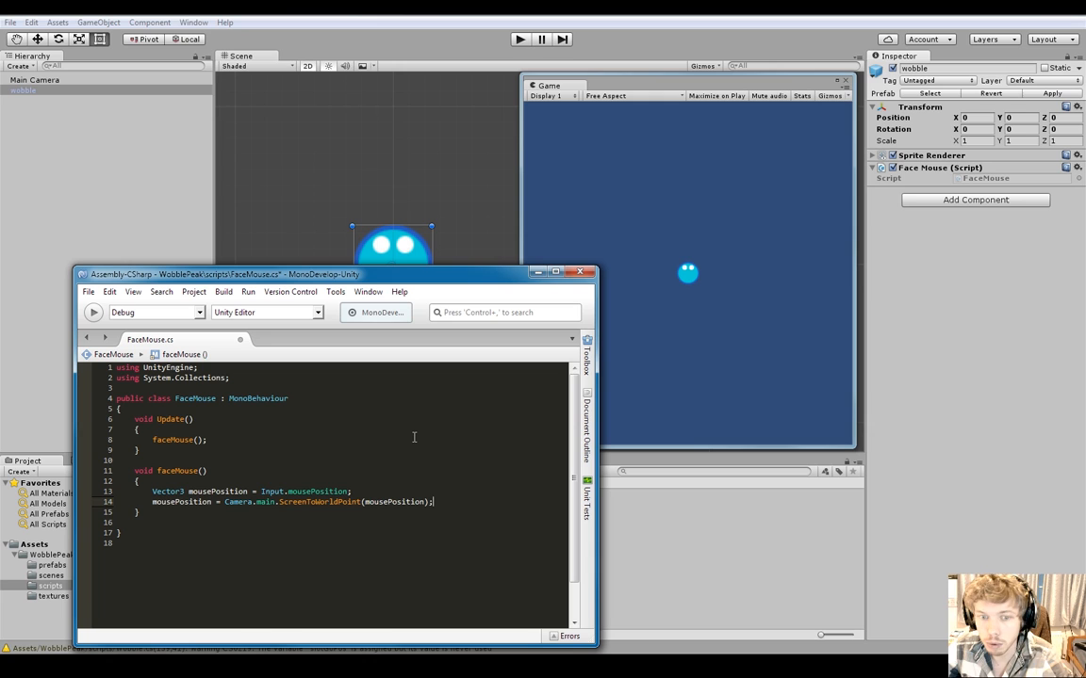
Step: Start Vector2 direction = new Vector2( on a new line below the conversion
key("enter")
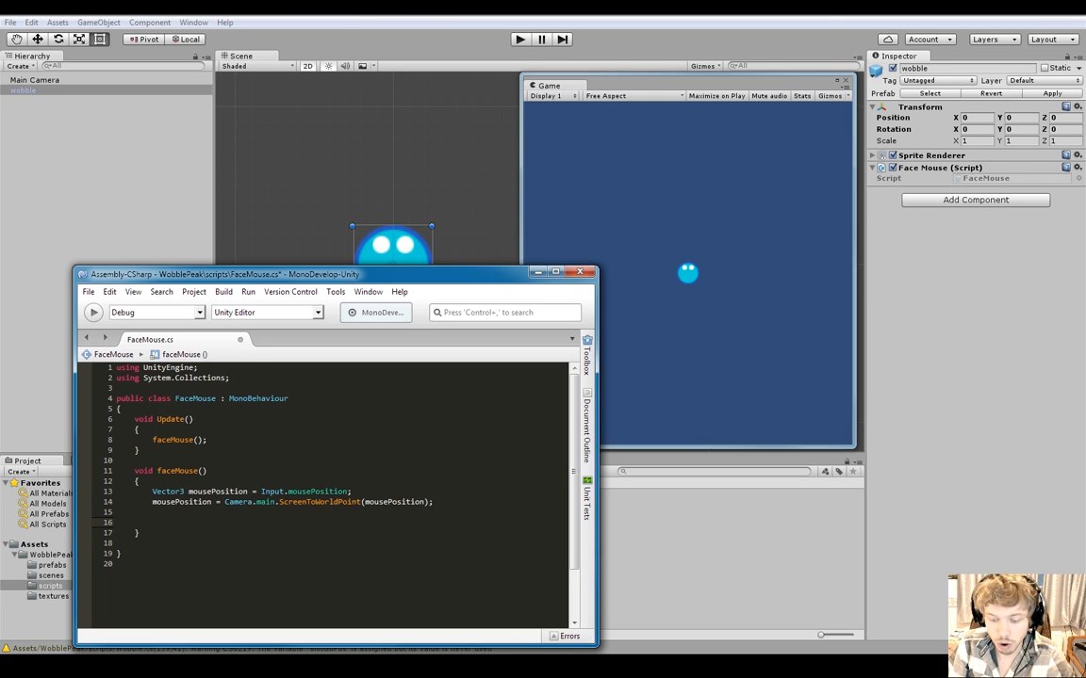
type("Vector2 directi")
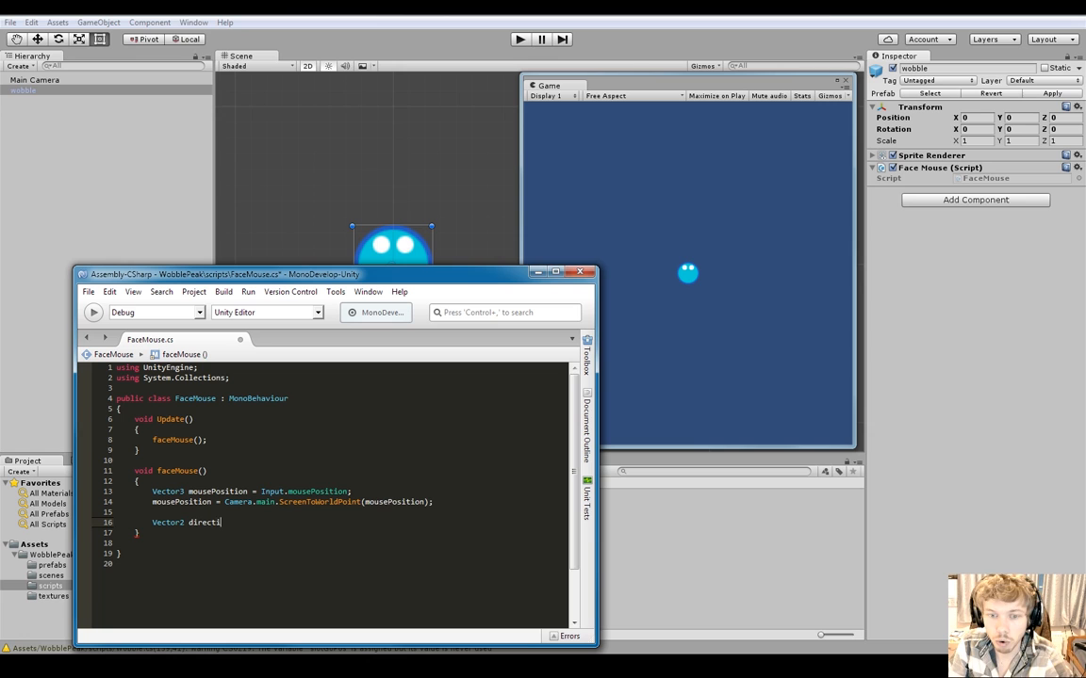
type("on = new Vector2(")
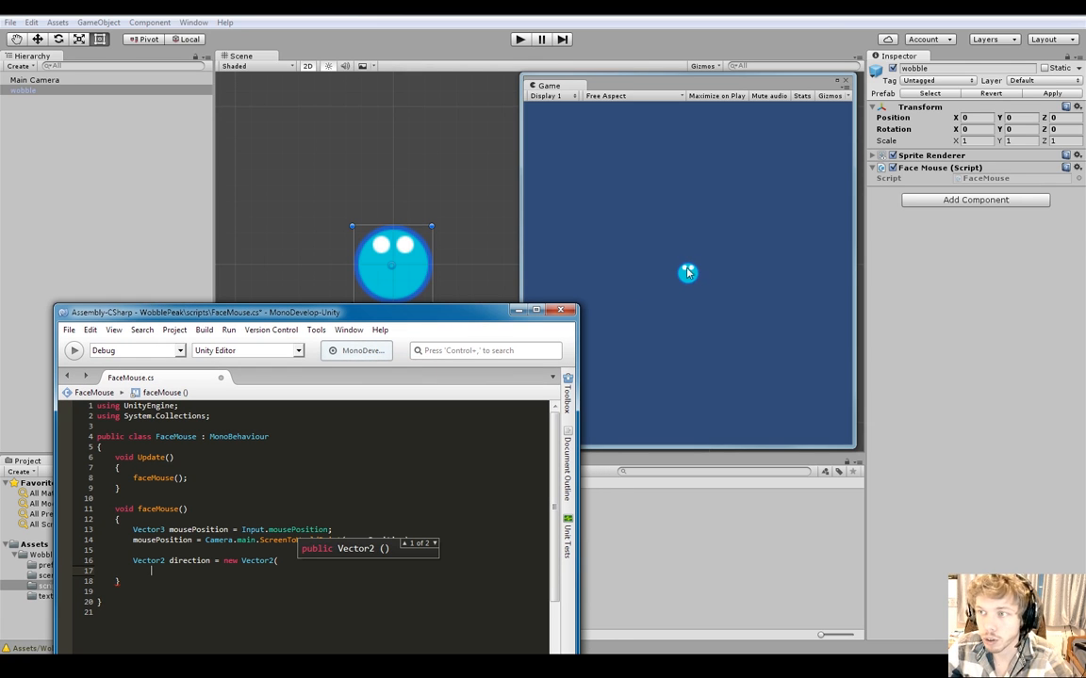
mouse_move(686, 275)
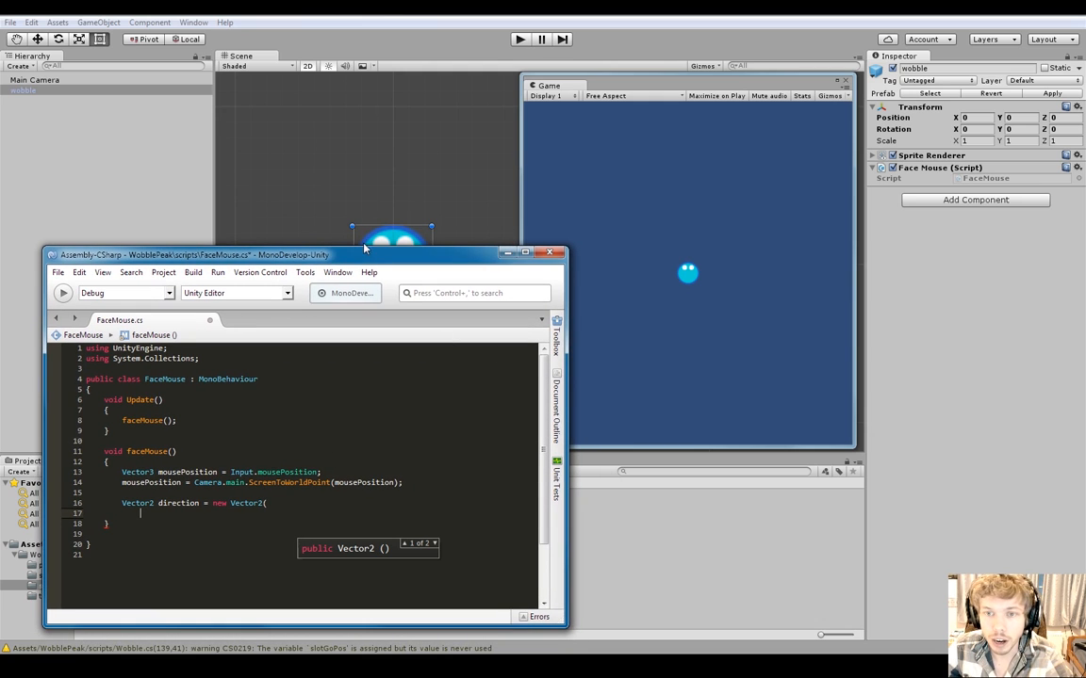
left_click_drag(365, 254, 365, 249)
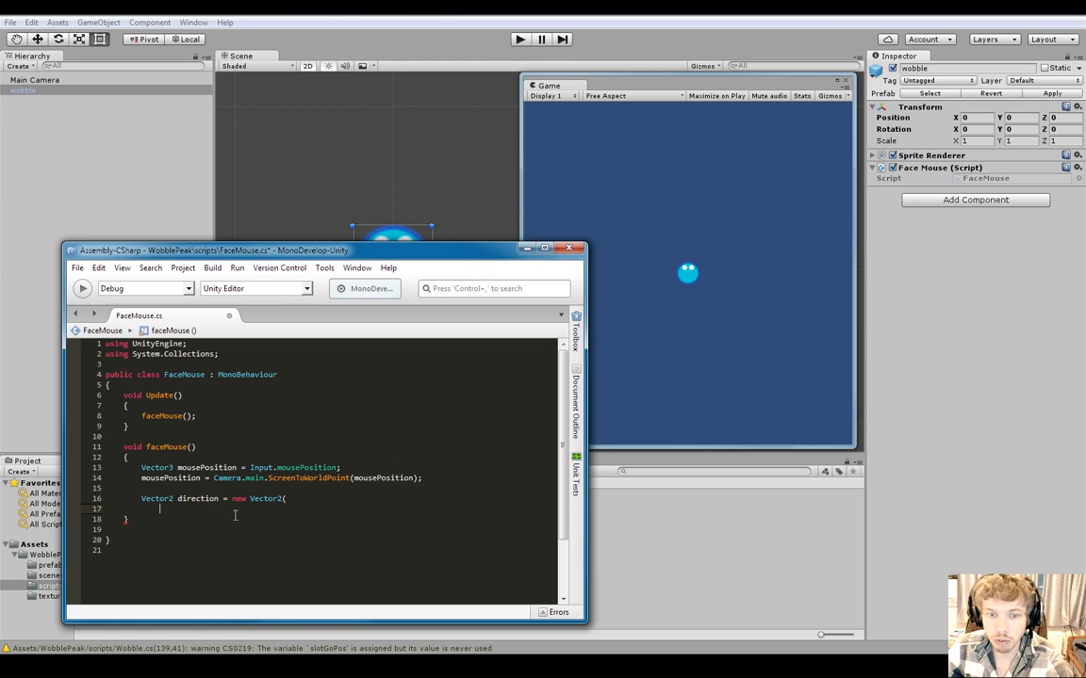
Step: Fill the x component mousePosition.x - transform.position.x and begin the y component line
type("mousePosition.x -")
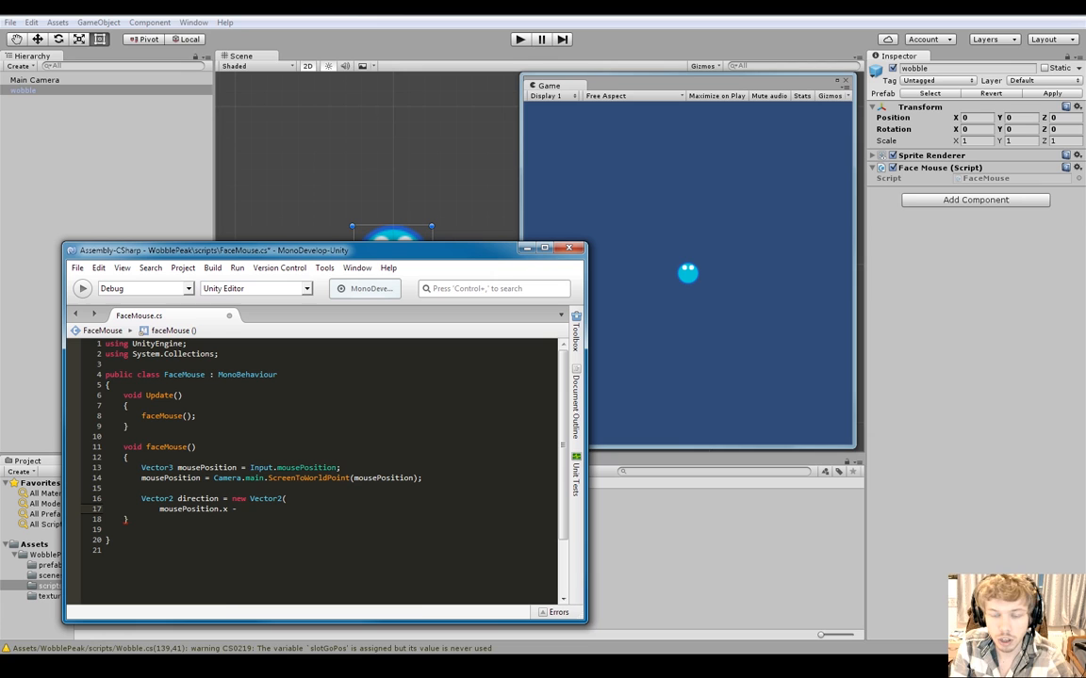
type("transform.pos")
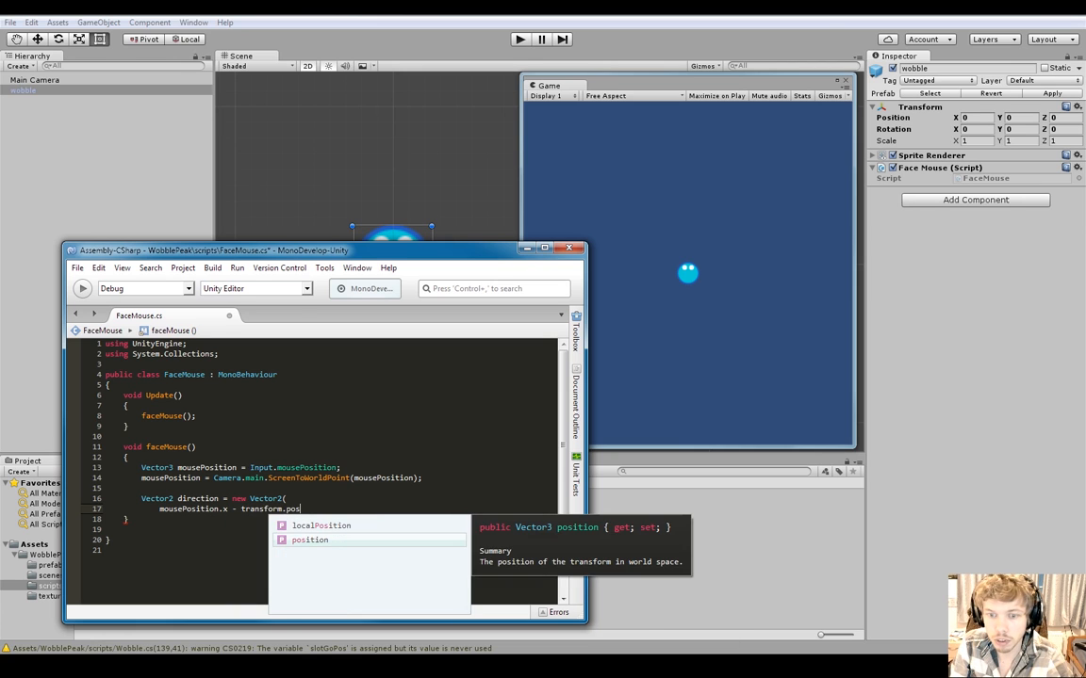
type(".x,")
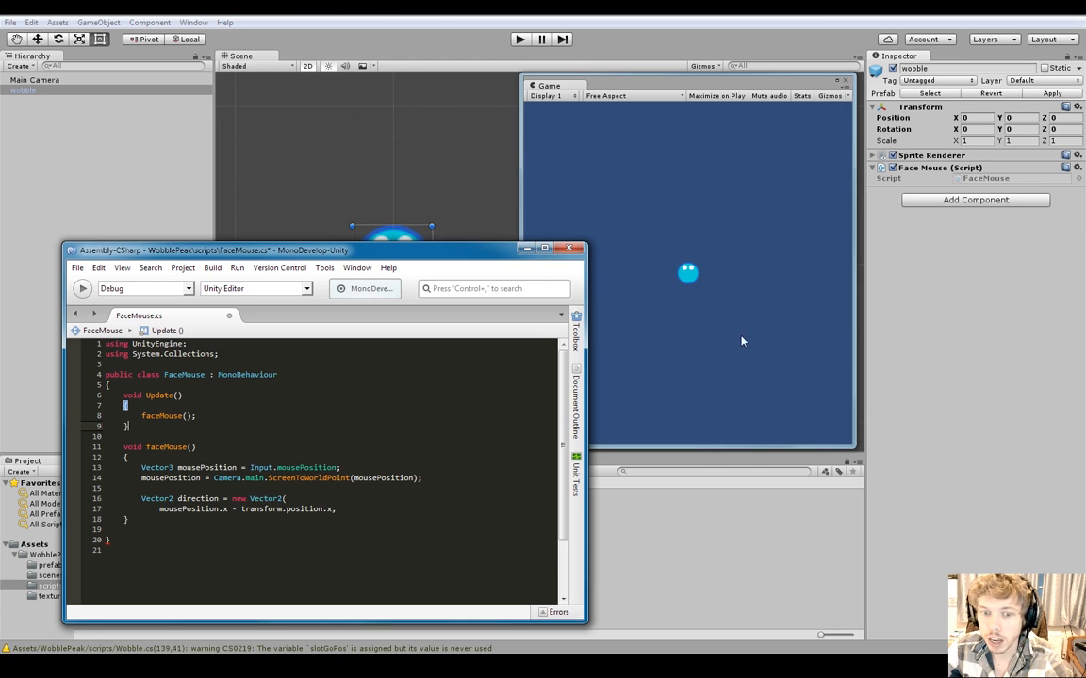
mouse_move(670, 275)
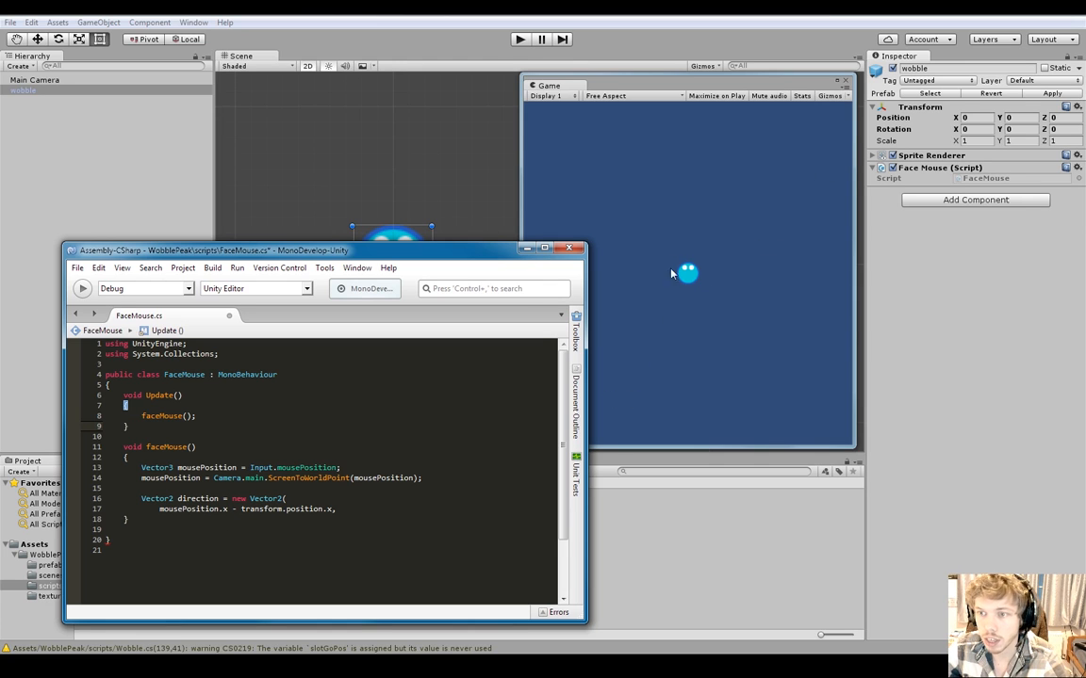
mouse_move(784, 183)
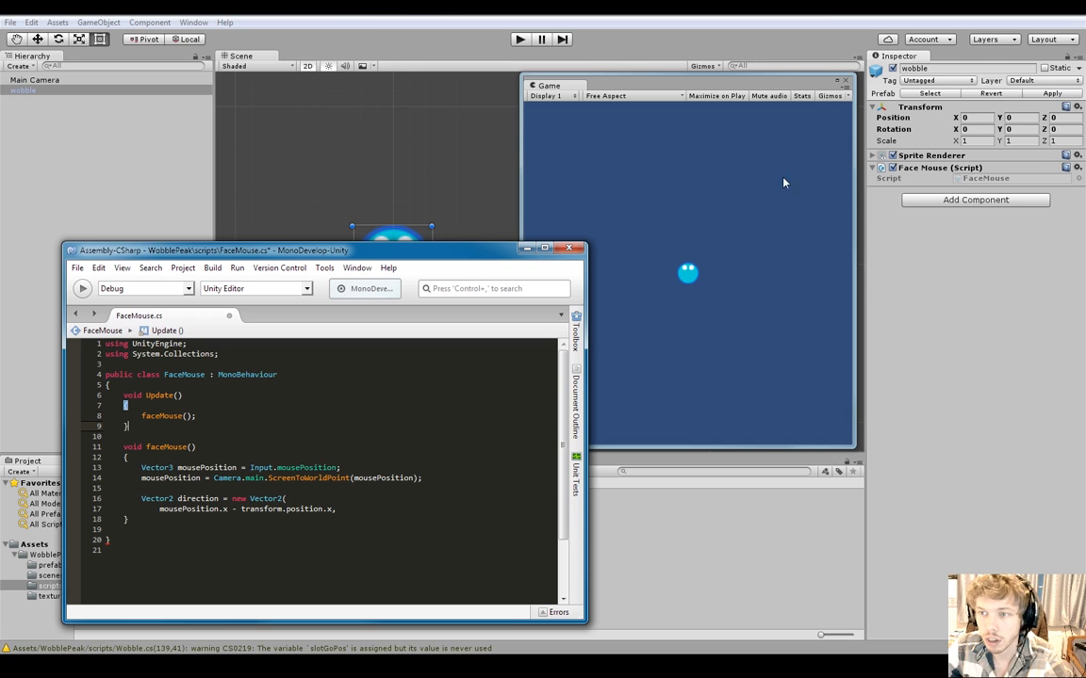
mouse_move(738, 215)
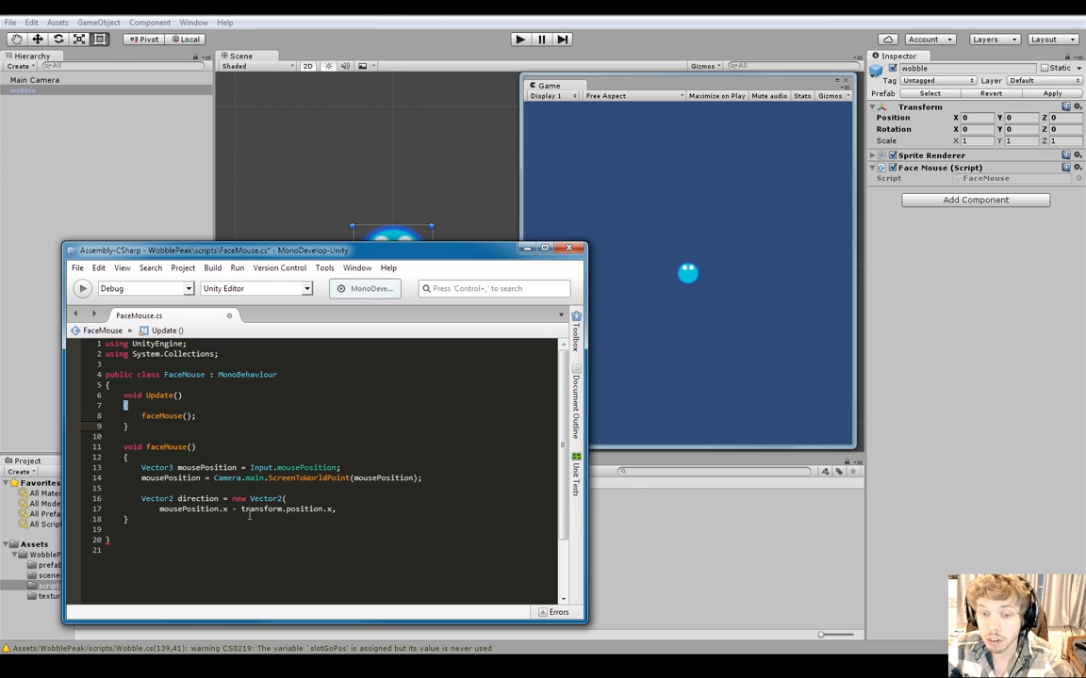
mouse_move(707, 209)
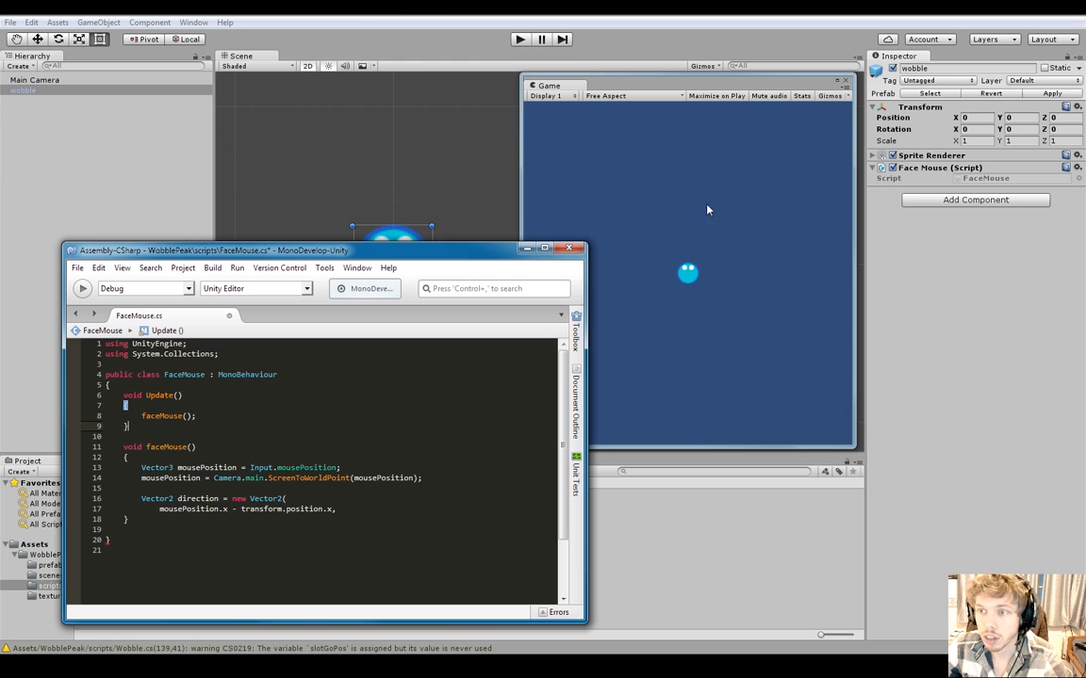
mouse_move(643, 237)
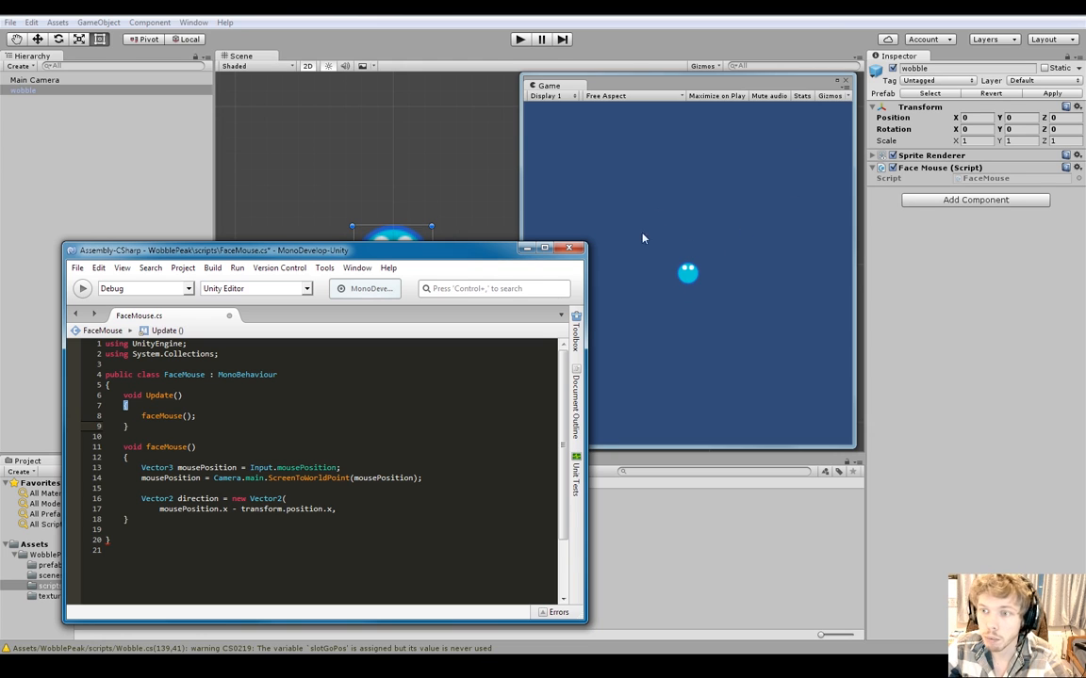
mouse_move(773, 181)
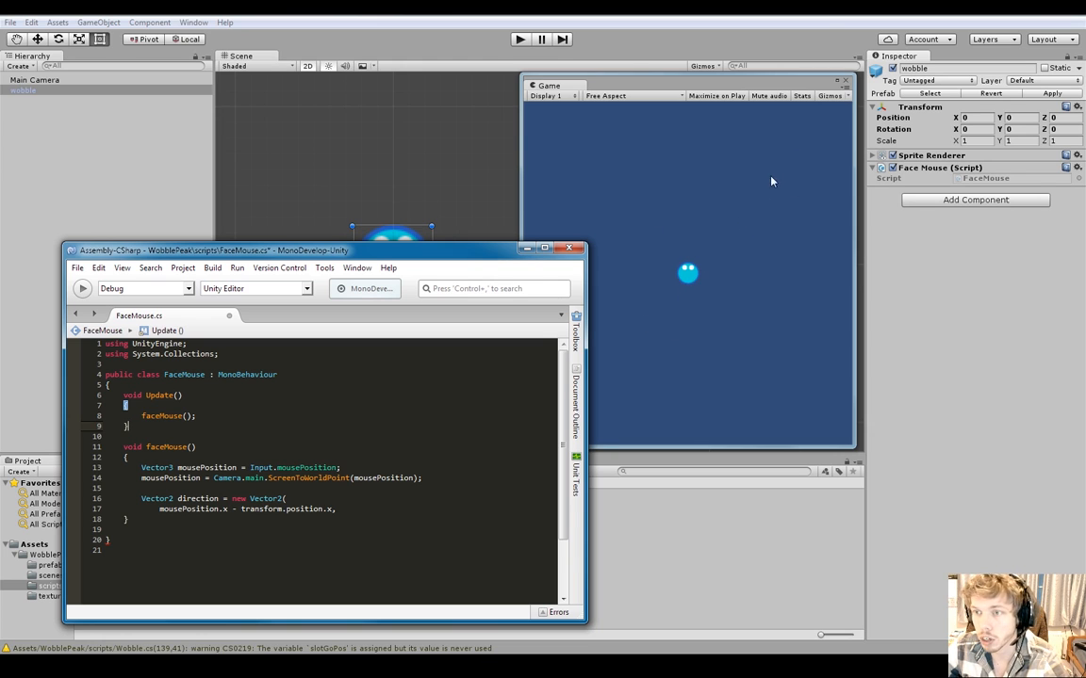
mouse_move(767, 192)
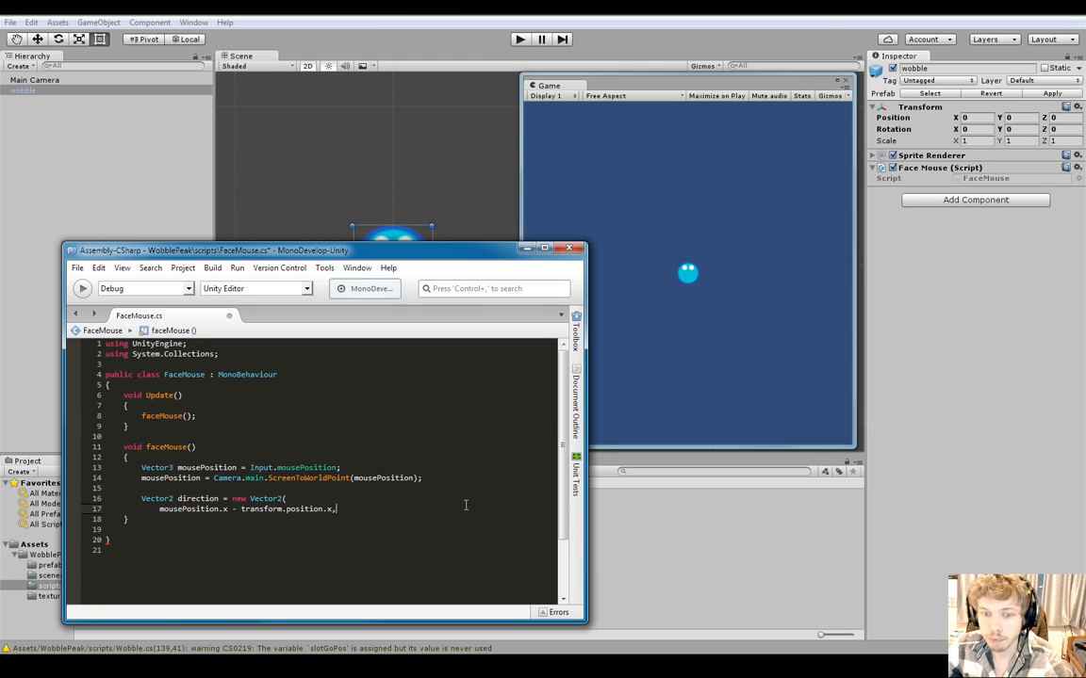
key("enter")
type("mousePosition.y - ")
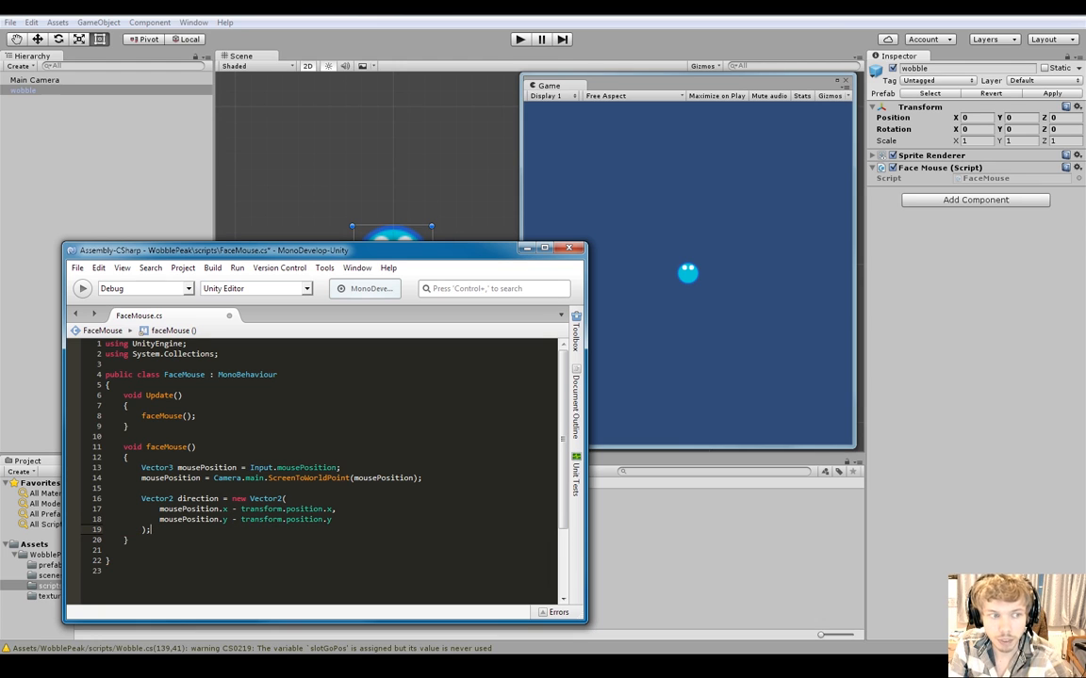
Step: Add transform.up = direction; after the Vector2 declaration in faceMouse
type("tra")
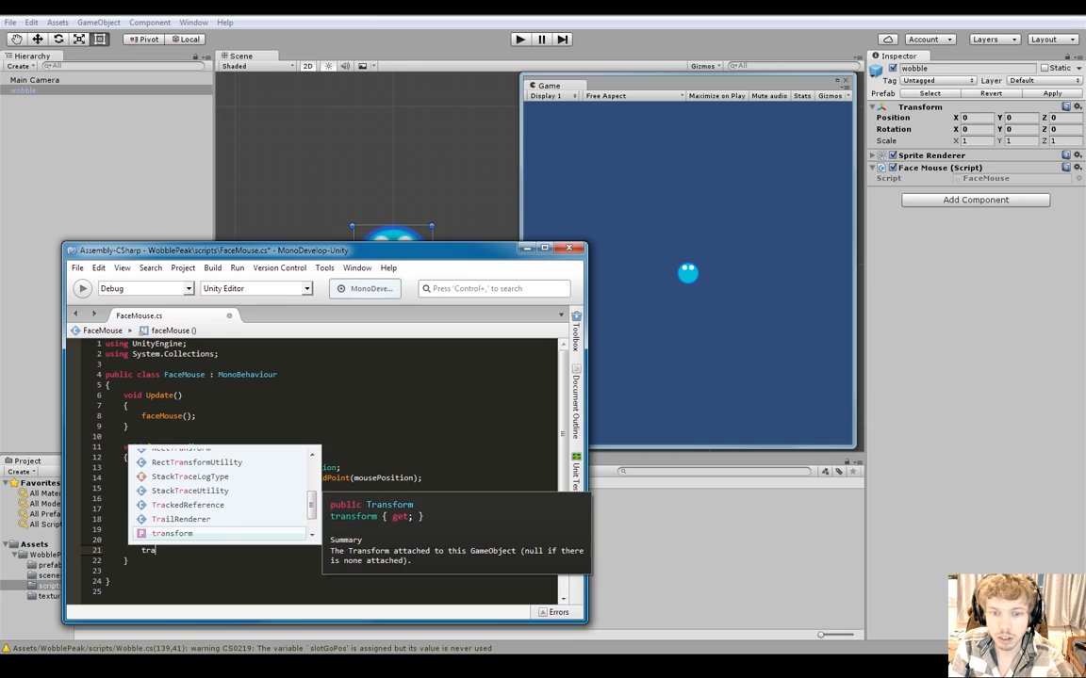
type(".up")
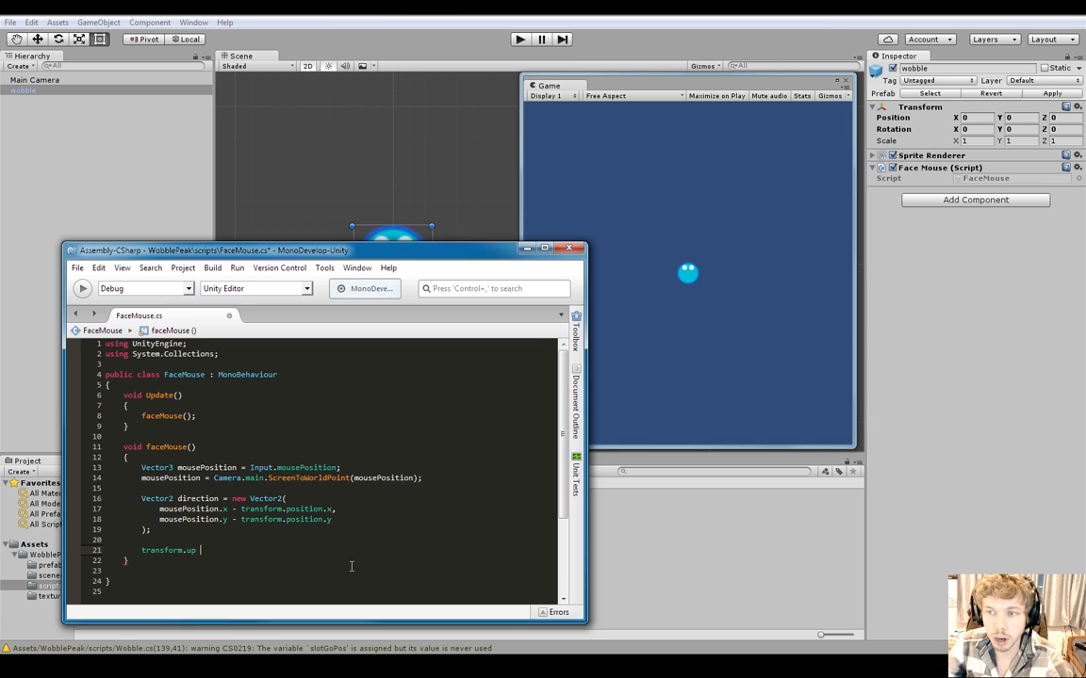
left_click_drag(211, 249, 226, 297)
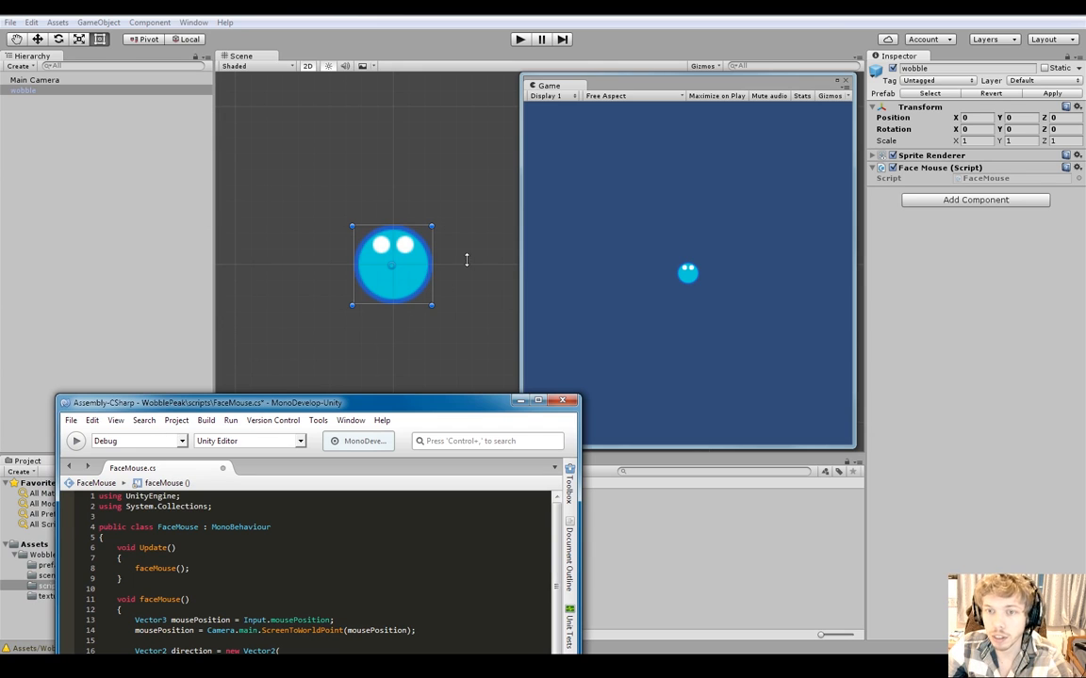
mouse_move(403, 350)
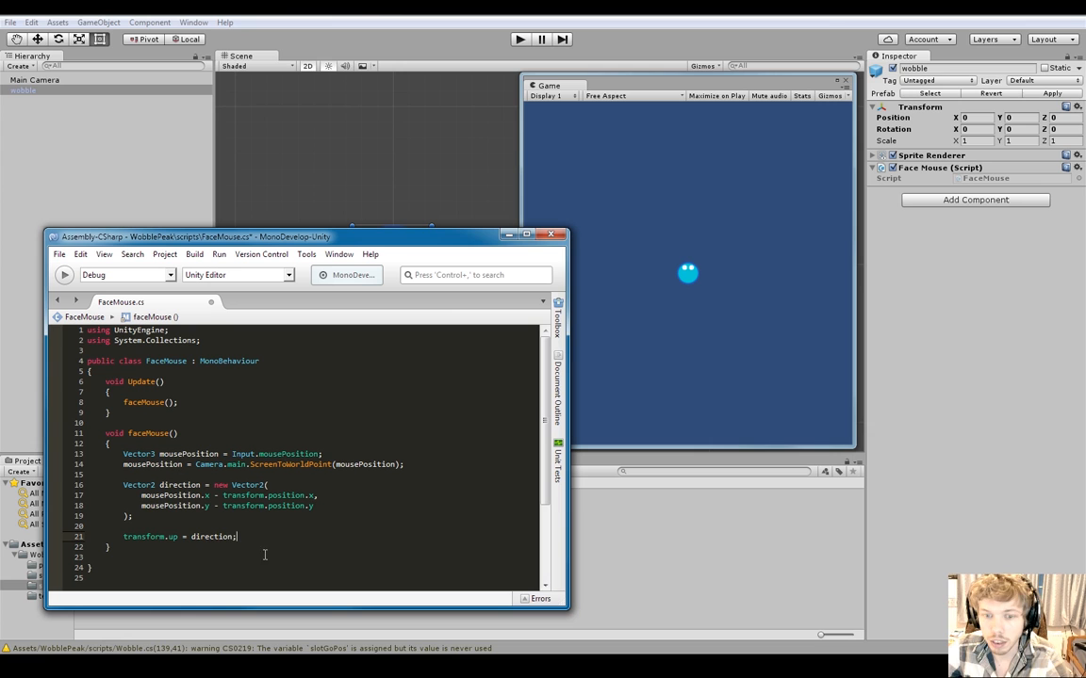
mouse_move(392, 468)
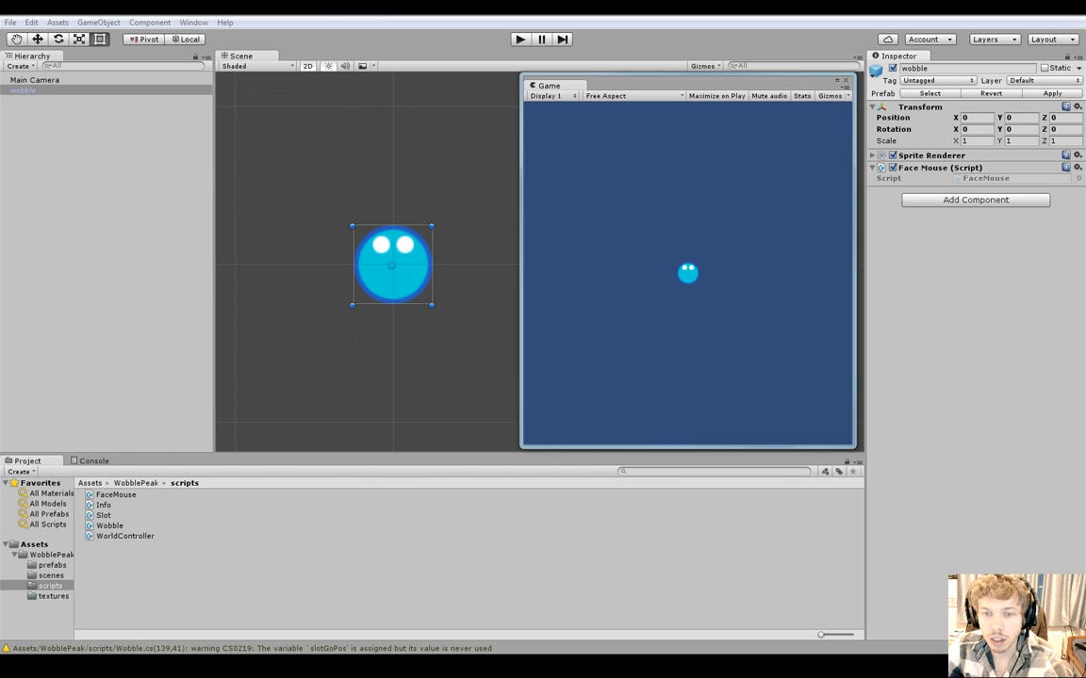
mouse_move(586, 388)
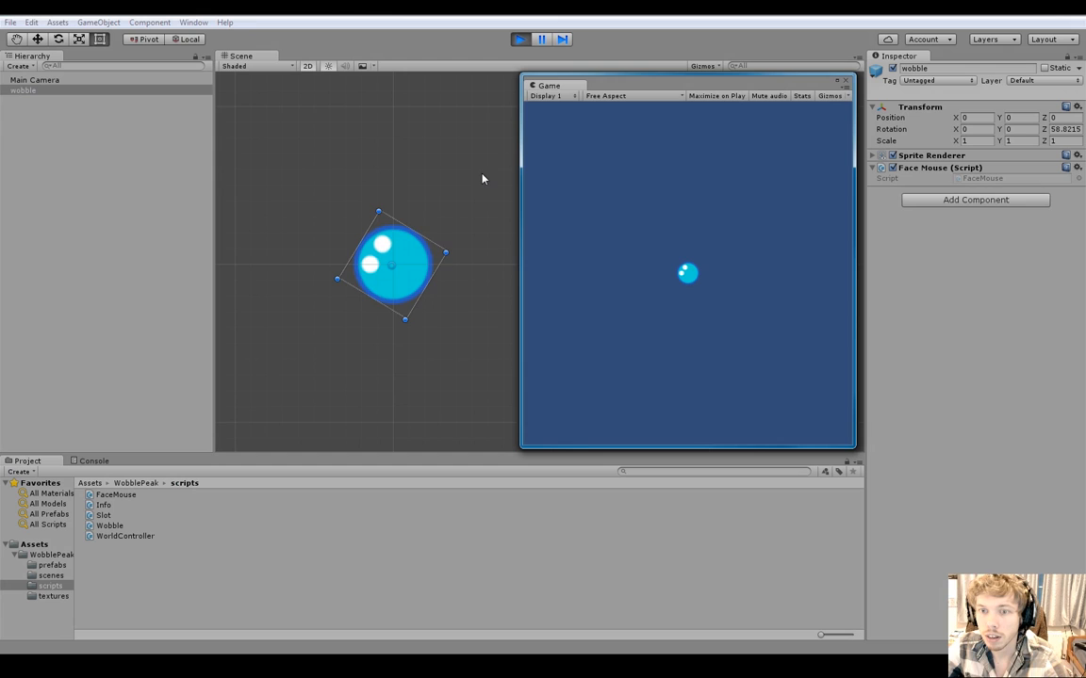
mouse_move(606, 313)
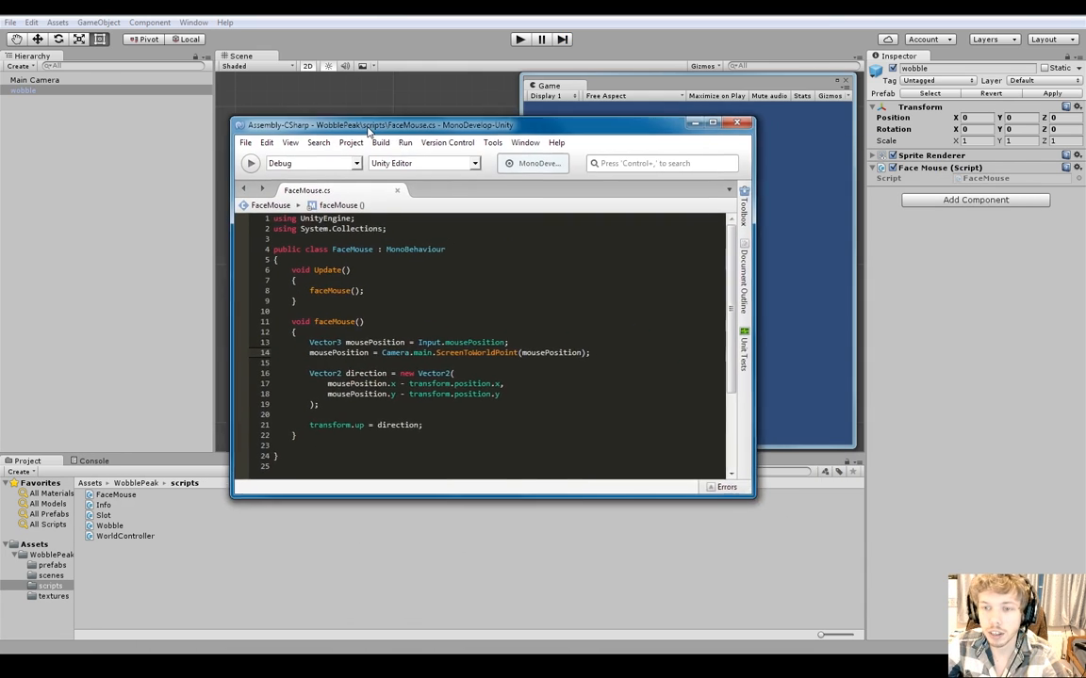
Step: Drag the MonoDevelop window right so FaceMouse.cs sits in front
left_click_drag(377, 125, 433, 114)
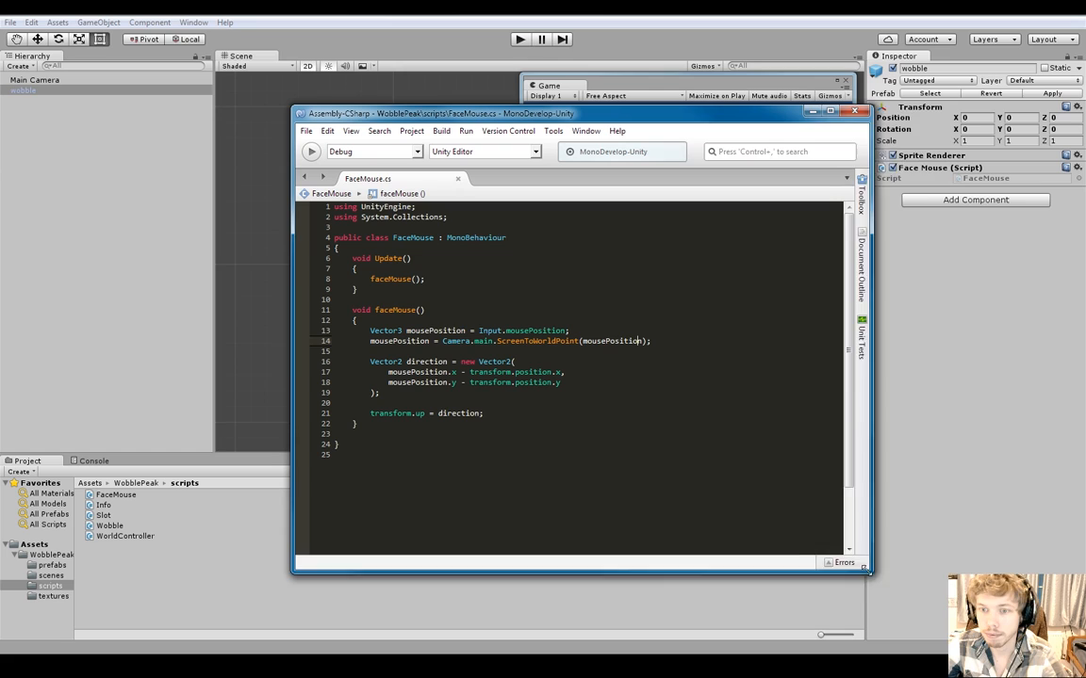